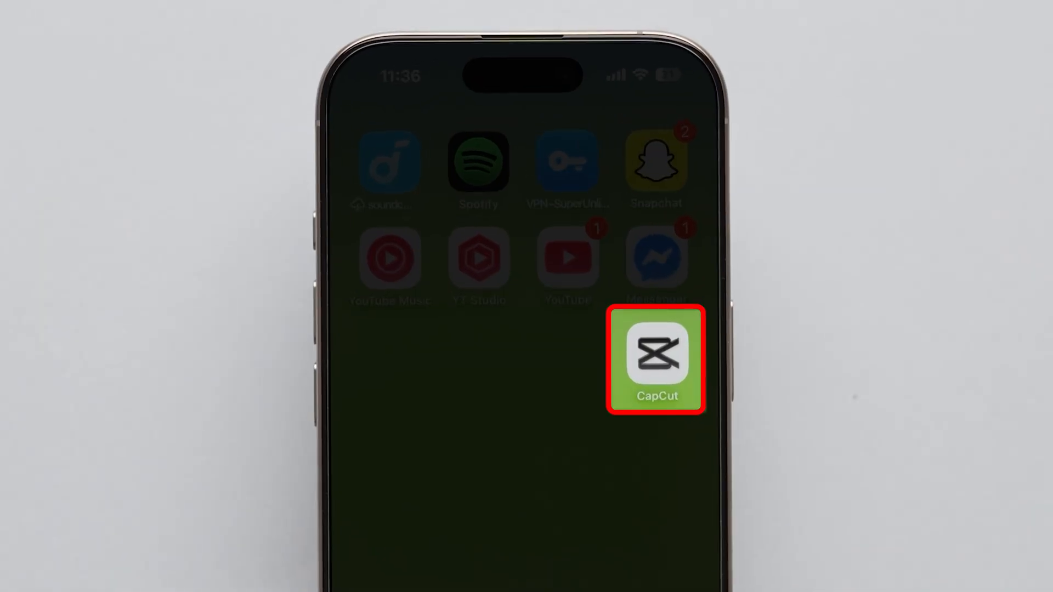
# Launch CapCut and create a new project with the motorcycle rider clip added.
pyautogui.click(657, 358)
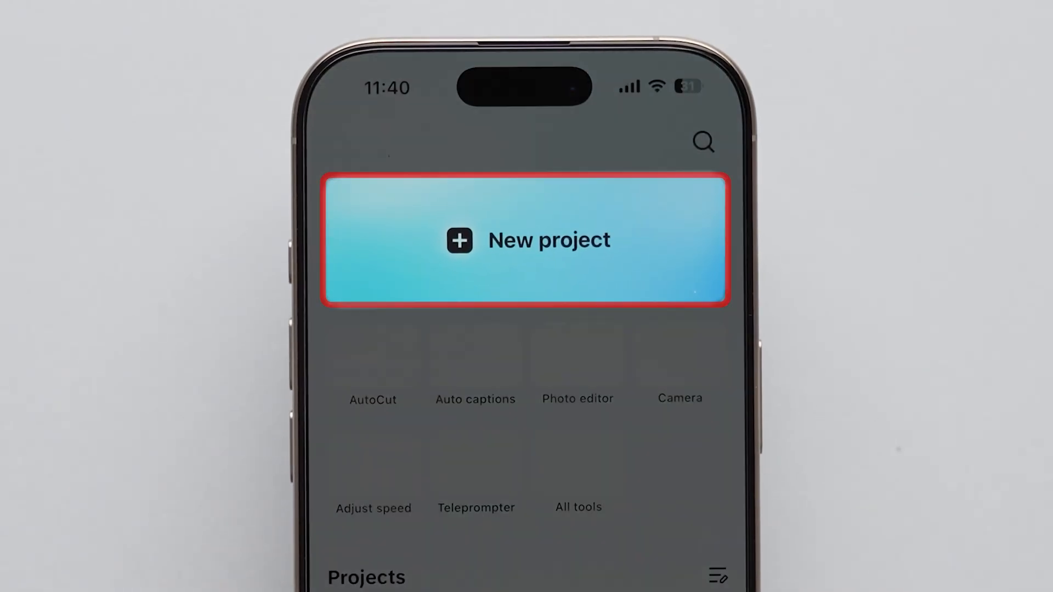
pyautogui.click(528, 239)
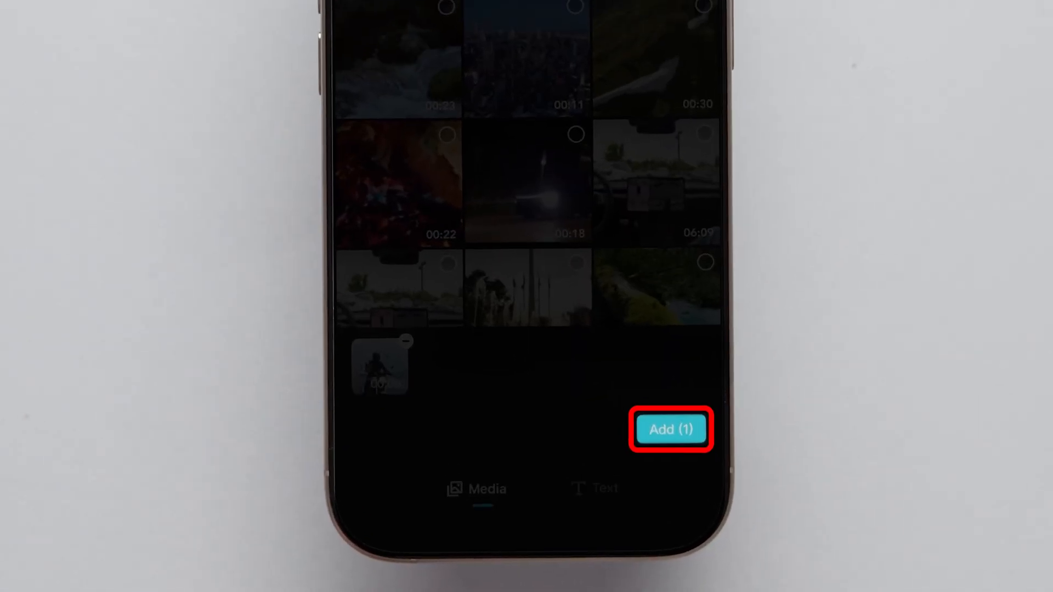
pyautogui.click(669, 429)
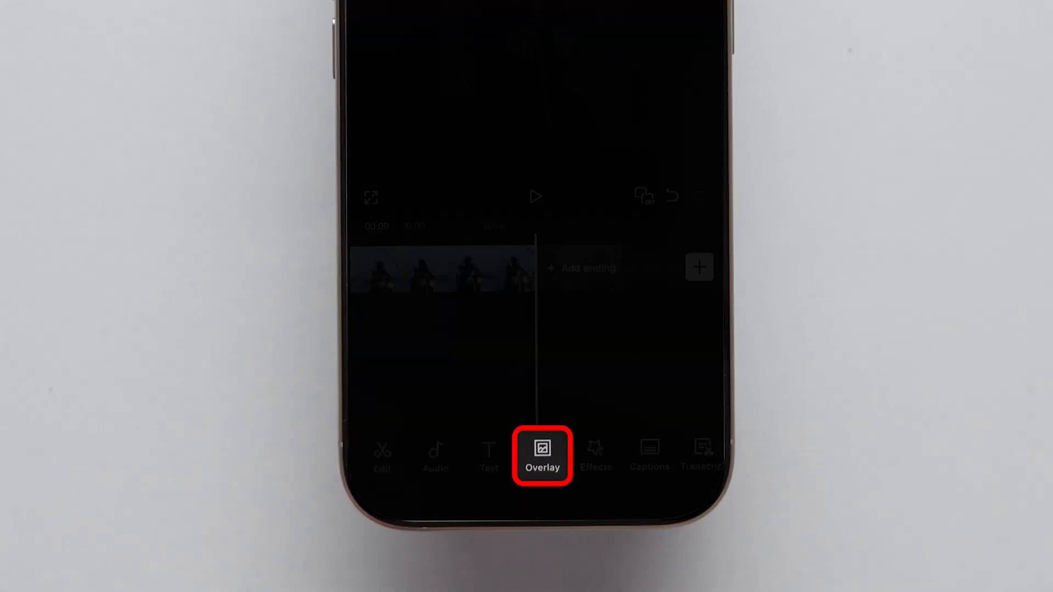
# Add a second copy of the motorcycle clip as an overlay layer under the main clip.
pyautogui.click(542, 456)
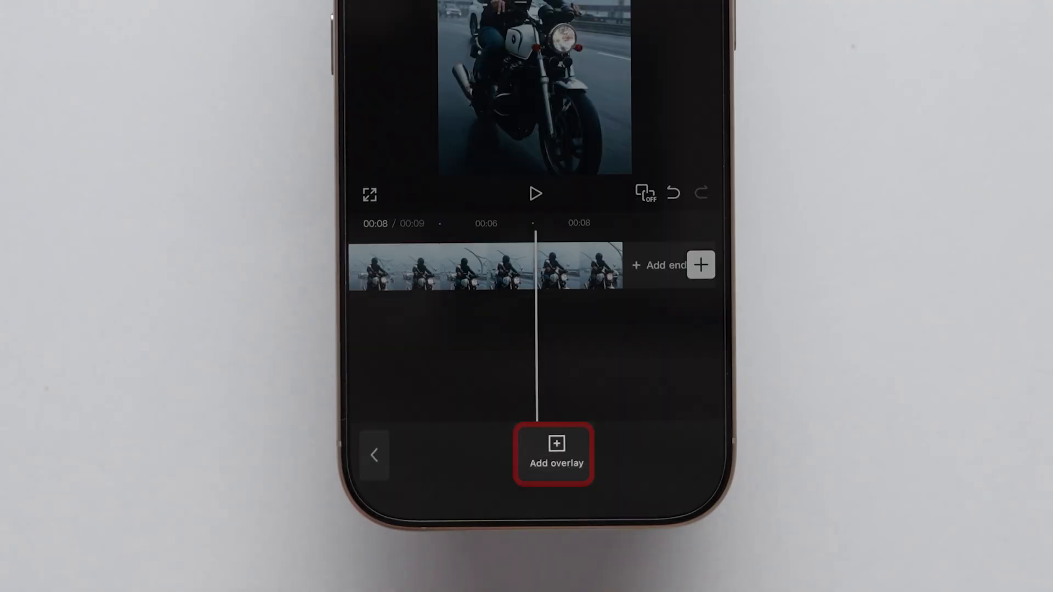
pyautogui.click(555, 457)
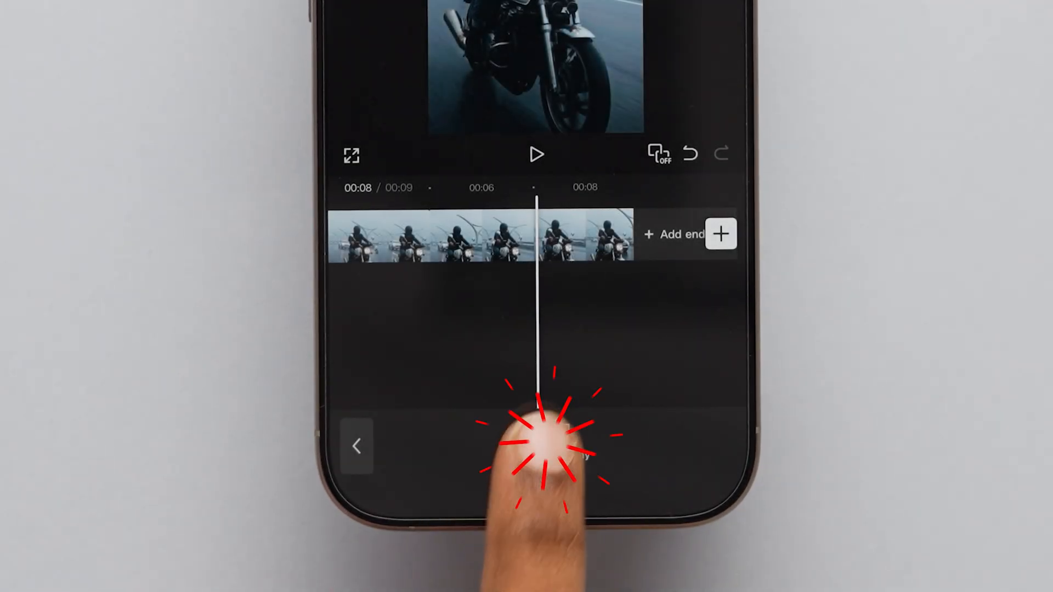
pyautogui.click(721, 233)
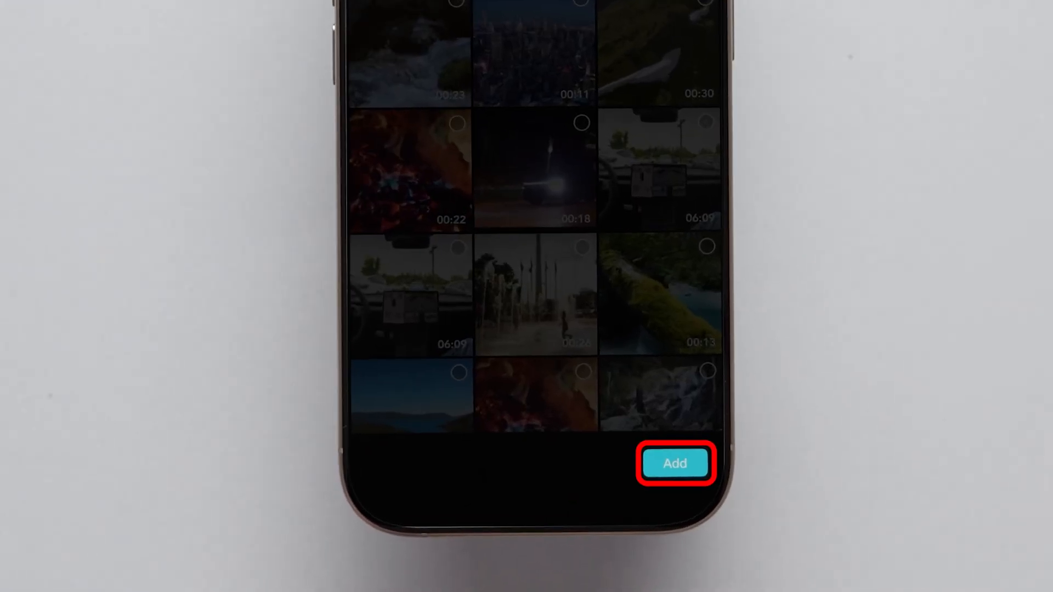
pyautogui.click(676, 463)
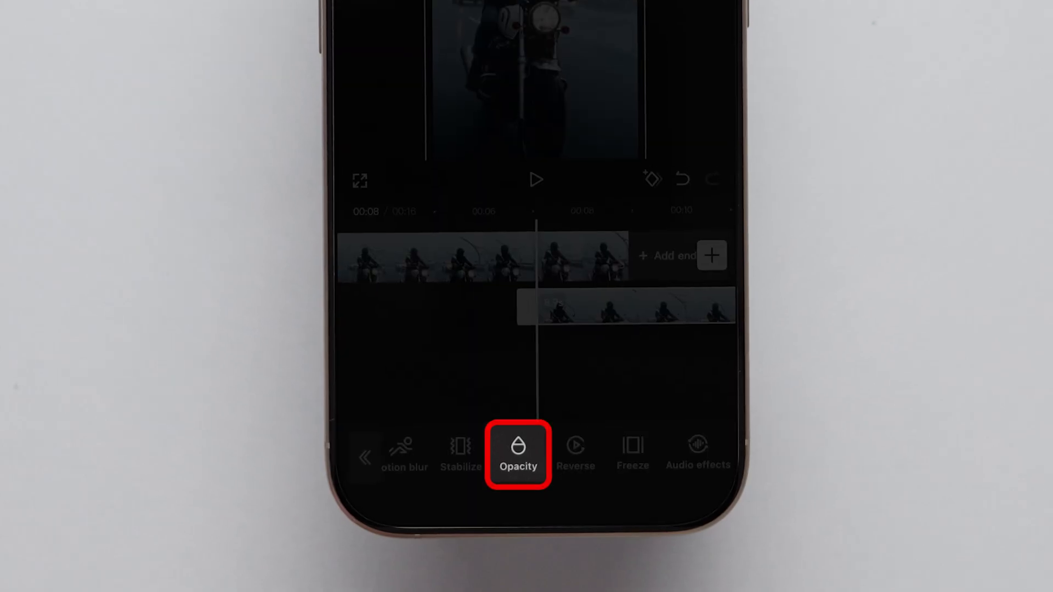
# Drop the overlay clip's opacity from 100 to 0 so it blends over the main clip.
pyautogui.click(519, 453)
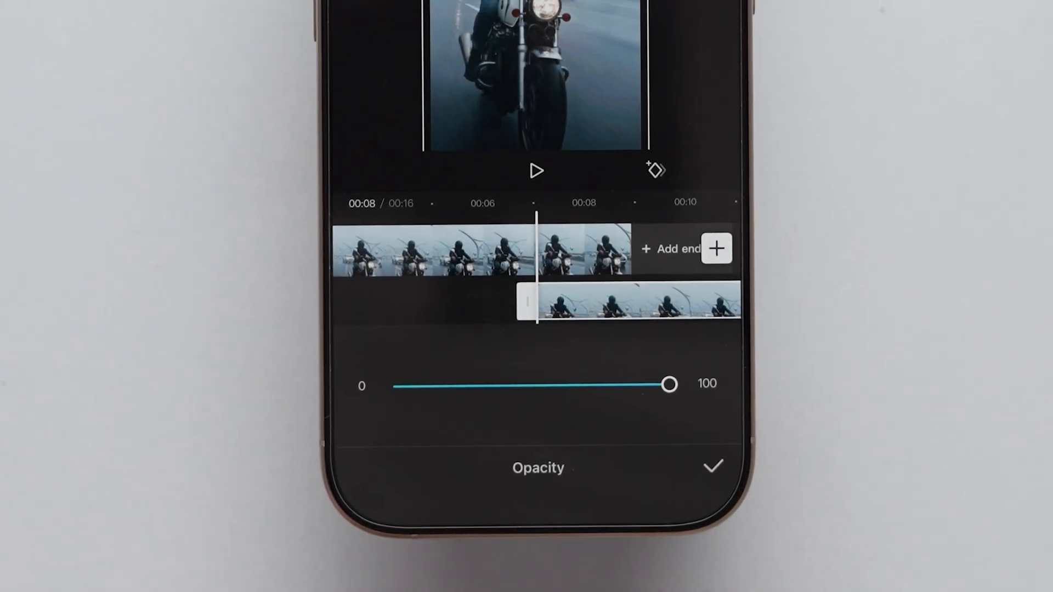
pyautogui.moveTo(669, 384); pyautogui.dragTo(421, 421)
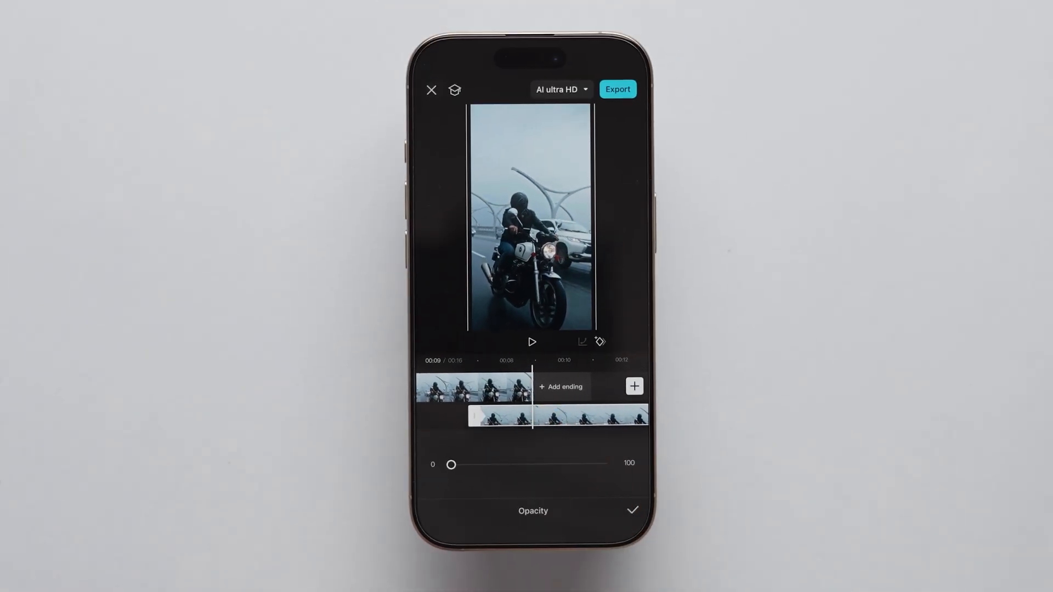
pyautogui.moveTo(451, 464); pyautogui.dragTo(607, 464)
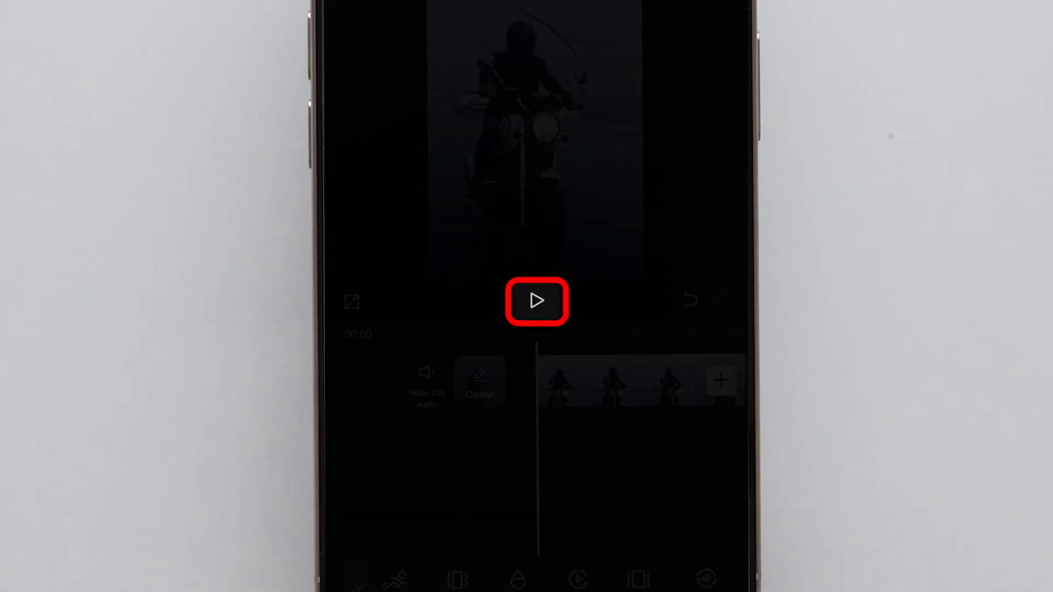
# Play back the layered motorcycle edit and view the saved 16-second video.
pyautogui.click(538, 301)
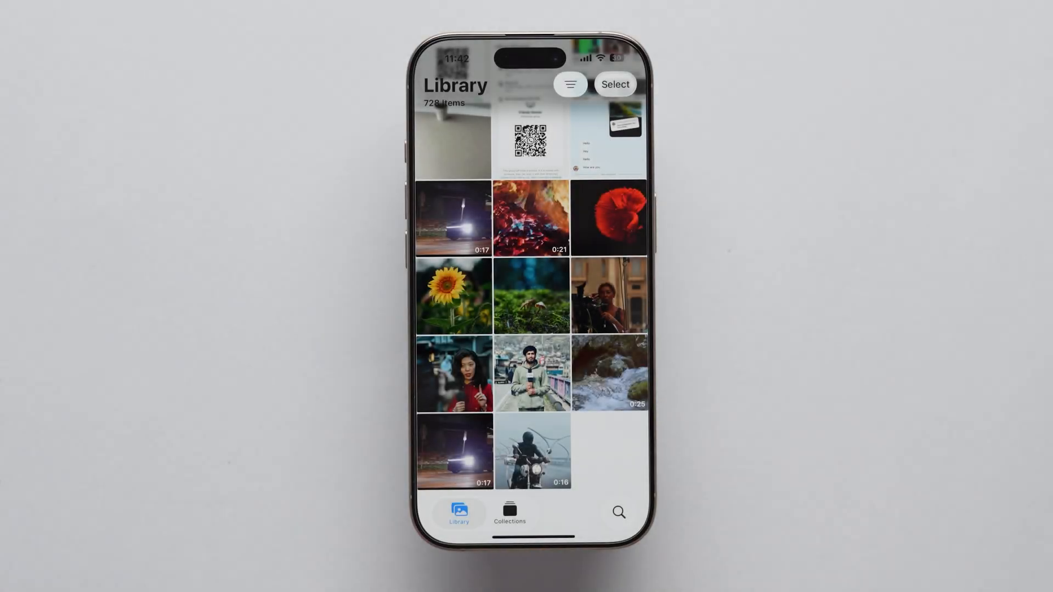
pyautogui.click(530, 455)
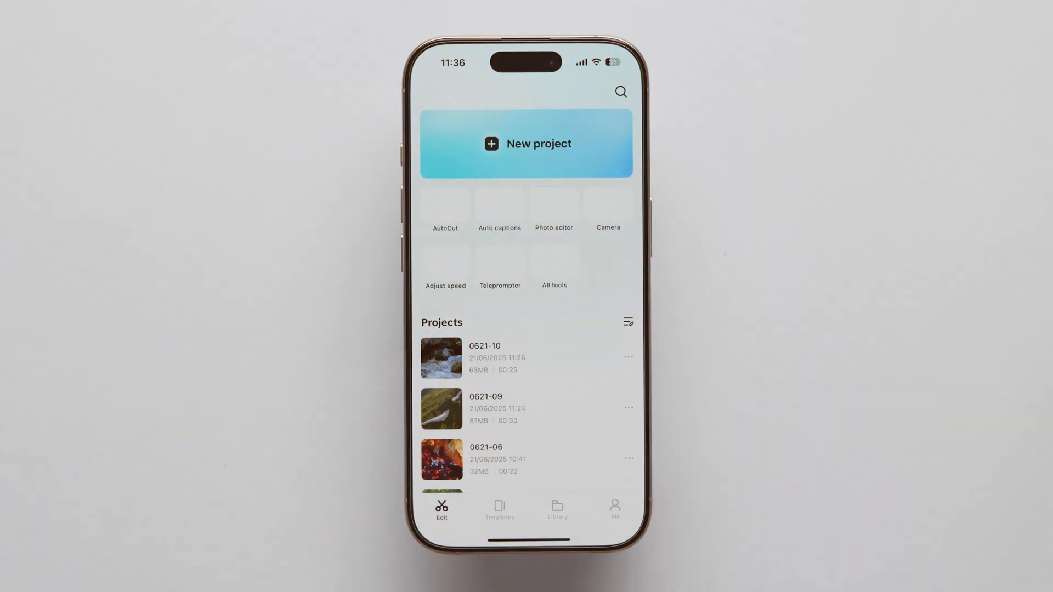
# Create a second project with the 8-second night car clip from Recents.
pyautogui.click(526, 144)
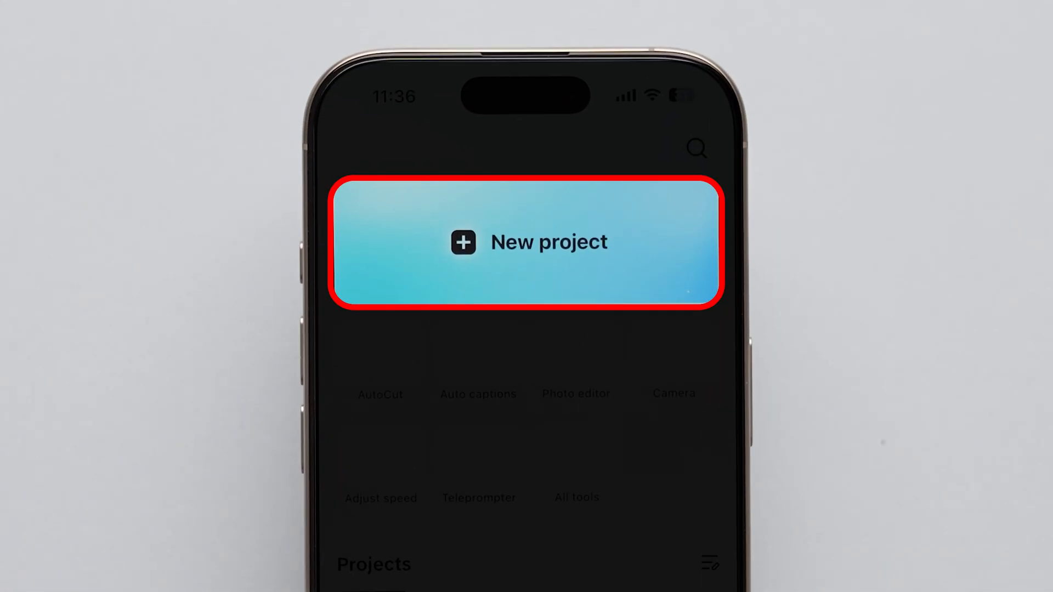
pyautogui.click(526, 242)
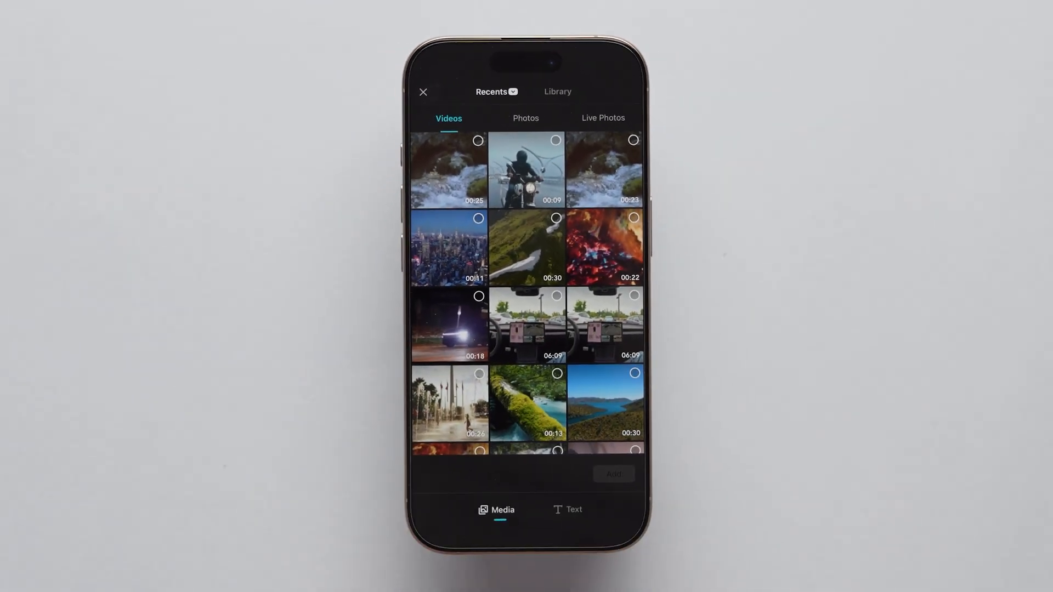
pyautogui.scroll(-3)
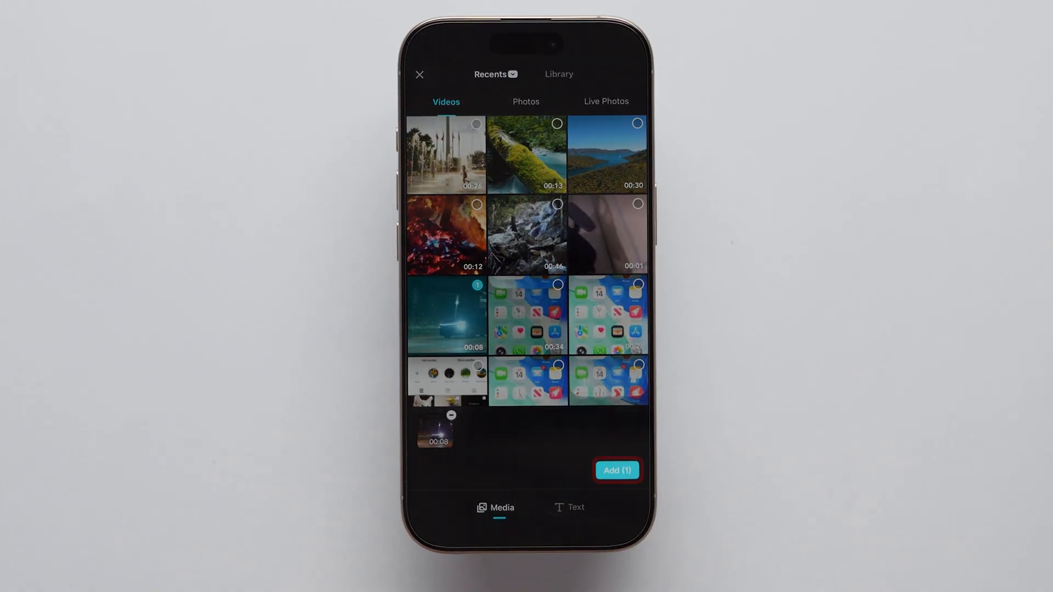
pyautogui.click(617, 470)
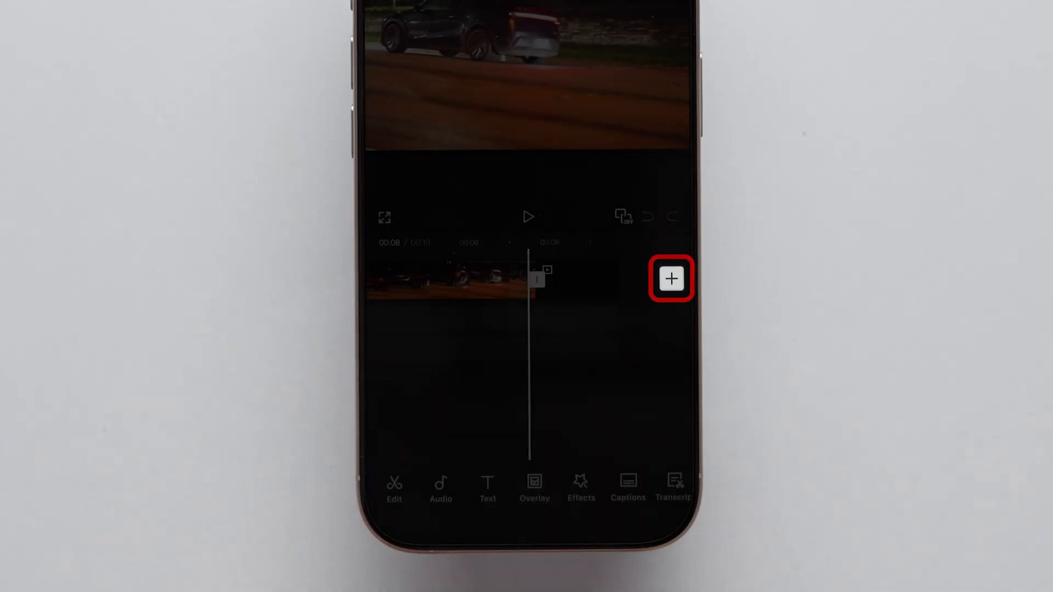
# Append a second copy of the night car clip after the first on the timeline.
pyautogui.click(671, 279)
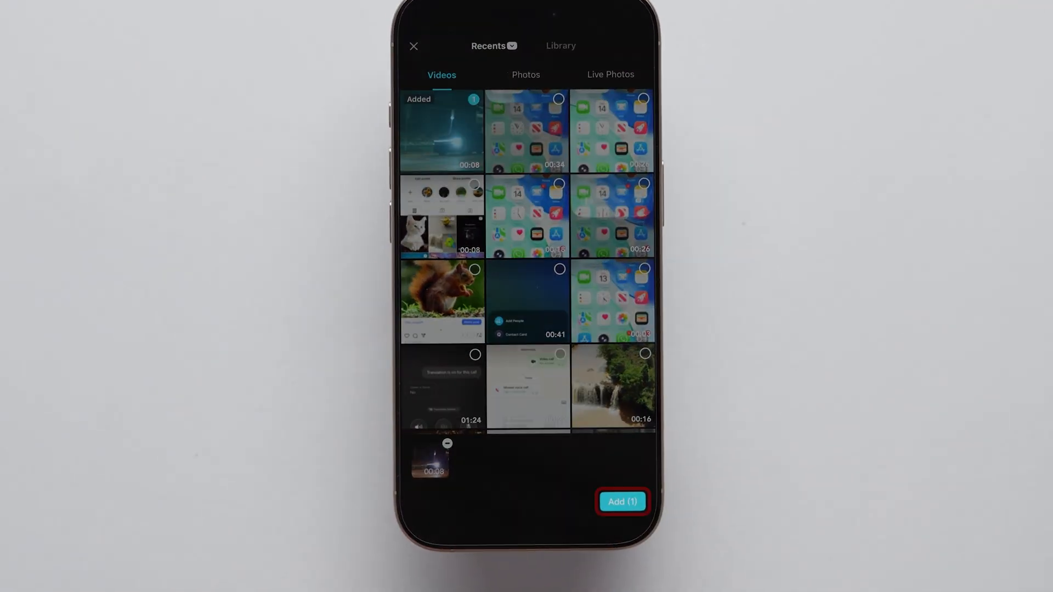
pyautogui.click(623, 501)
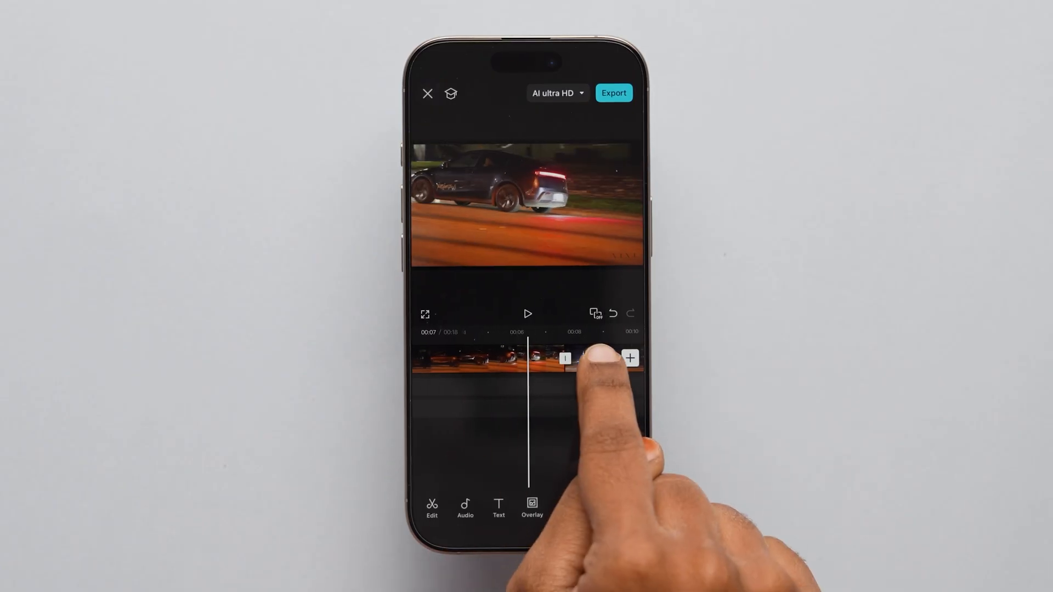
# Reverse the second car clip and preview the forward-then-backward boomerang sequence.
pyautogui.click(578, 358)
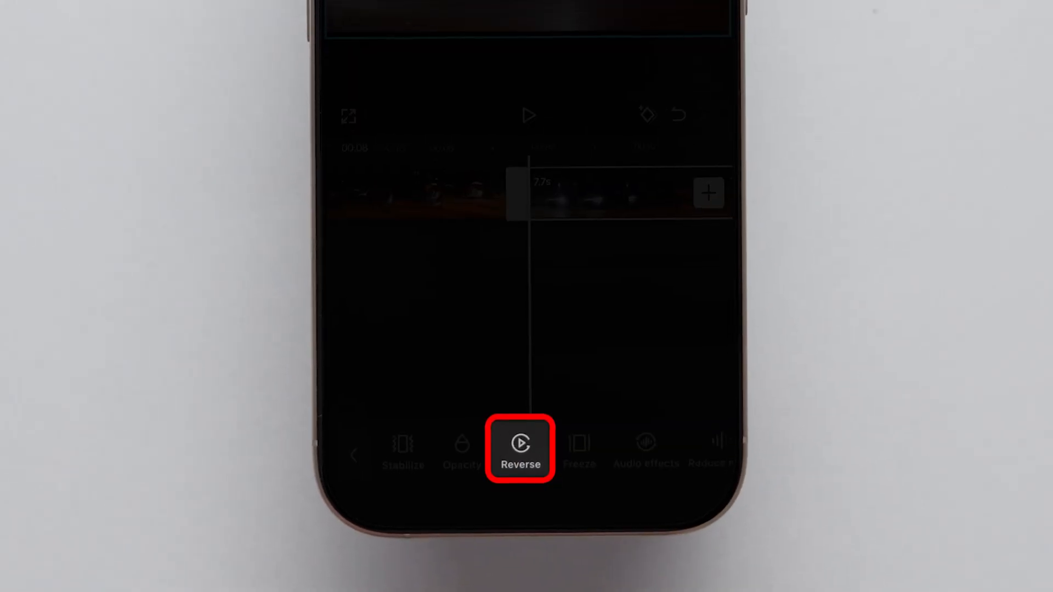
pyautogui.click(521, 449)
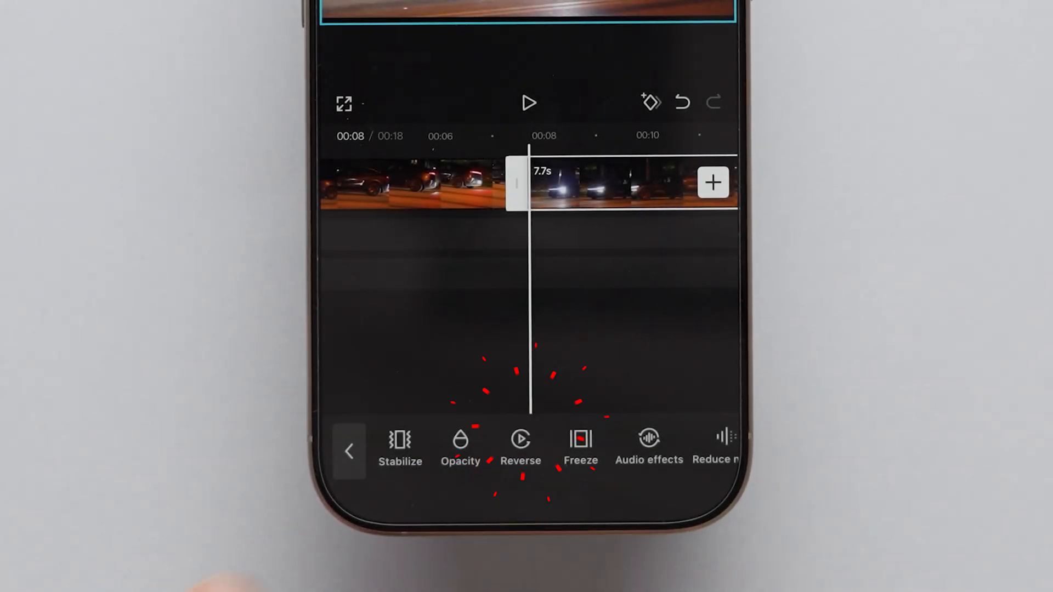
pyautogui.click(521, 445)
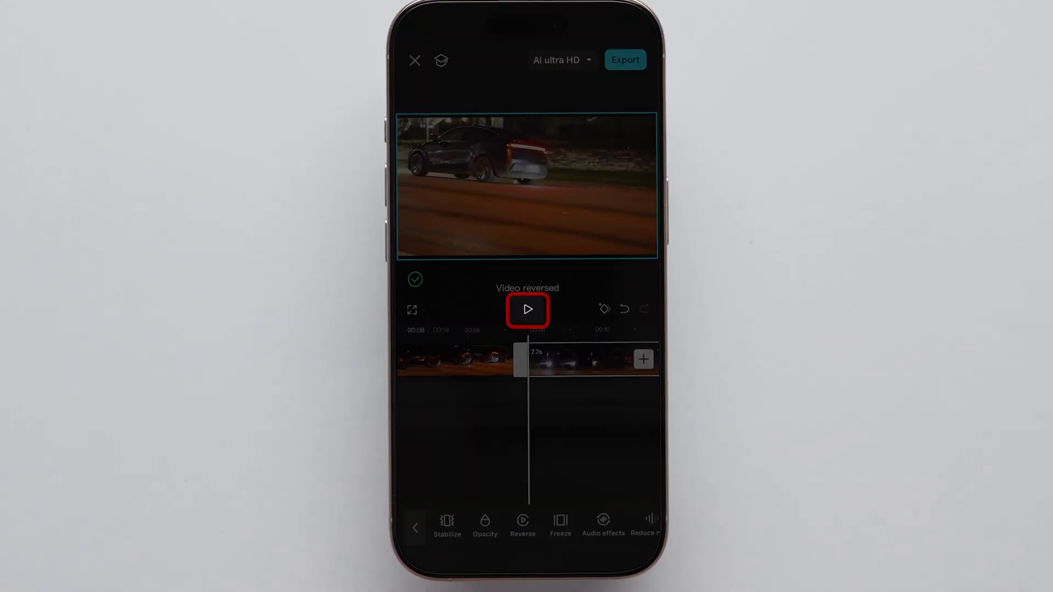
pyautogui.click(527, 310)
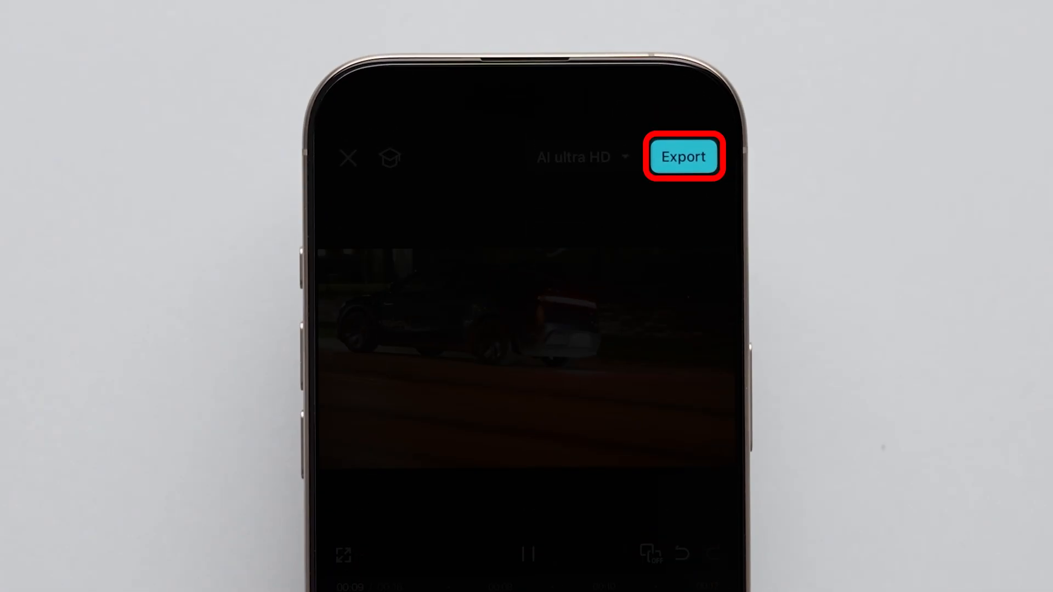
# Export the forward-and-reversed car boomerang video.
pyautogui.click(683, 157)
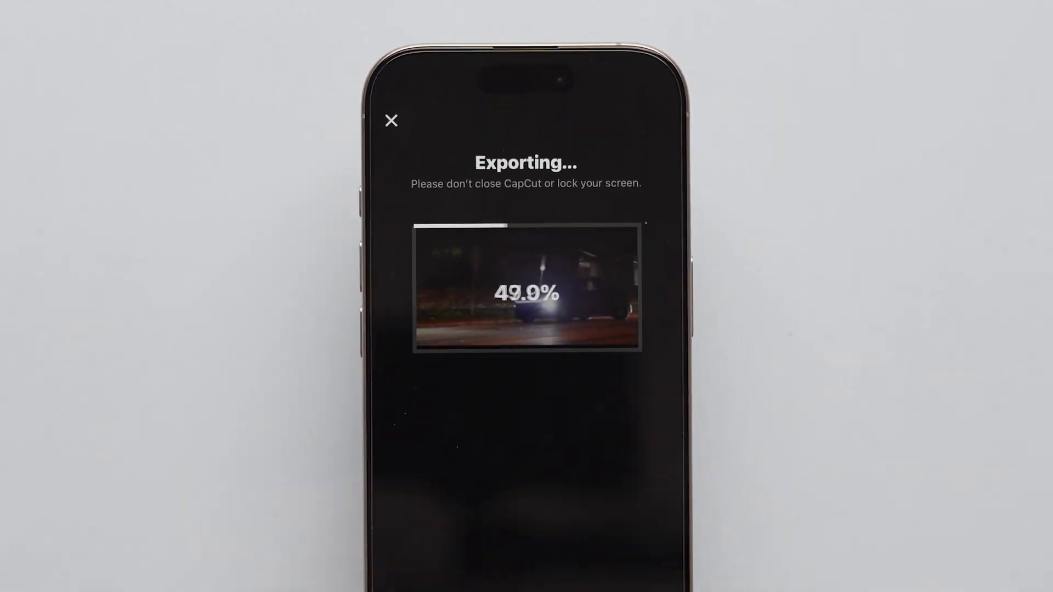